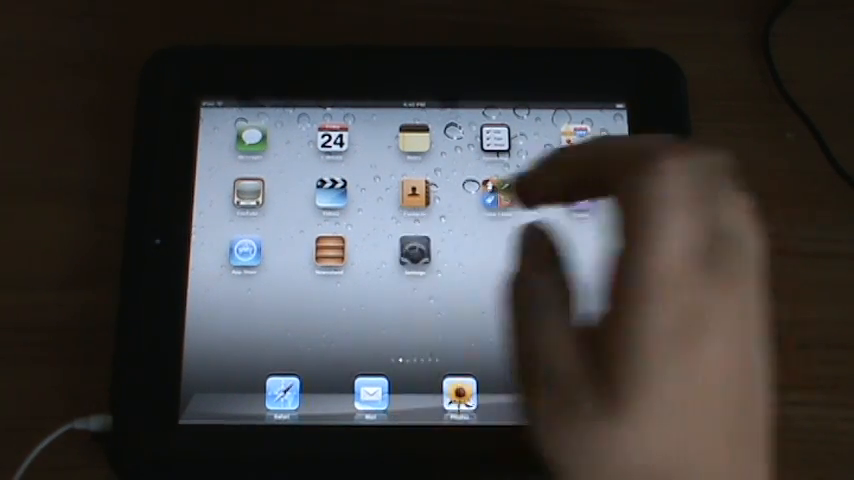
Show the iCloud account page with its Mail, Contacts and Notes sync toggles.
{"action": "left_click", "coordinate": [490, 196]}
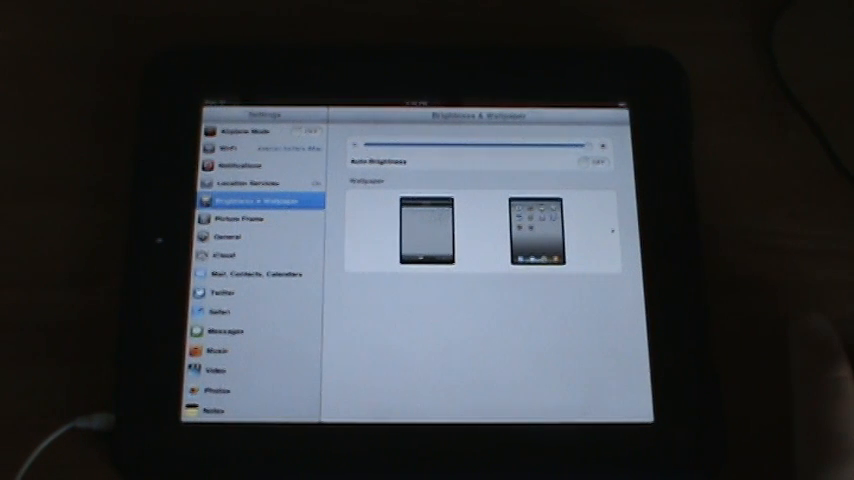
{"action": "left_click", "coordinate": [220, 256]}
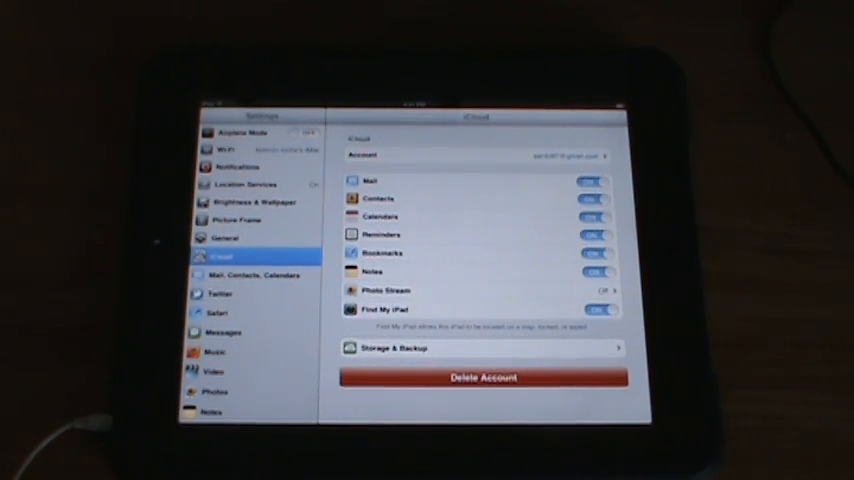
View the iCloud Storage & Backup page with total and available storage.
{"action": "left_click", "coordinate": [482, 348]}
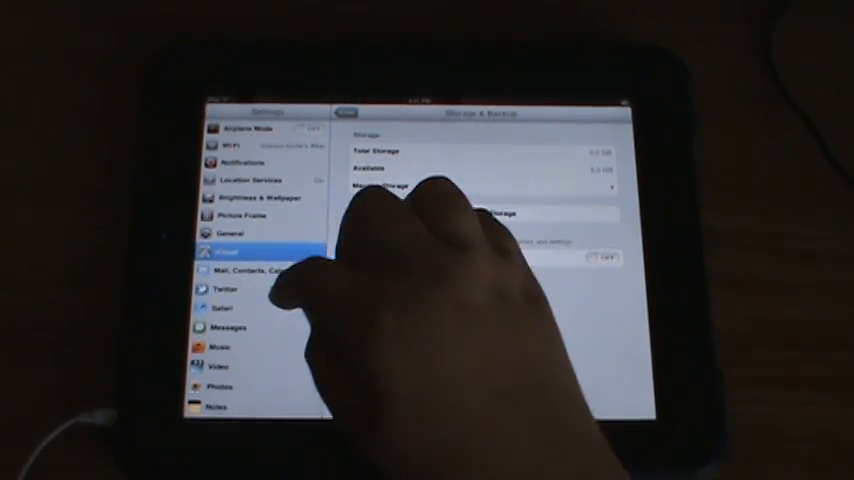
View Manage Storage to see how iCloud storage is being used.
{"action": "left_click", "coordinate": [224, 288]}
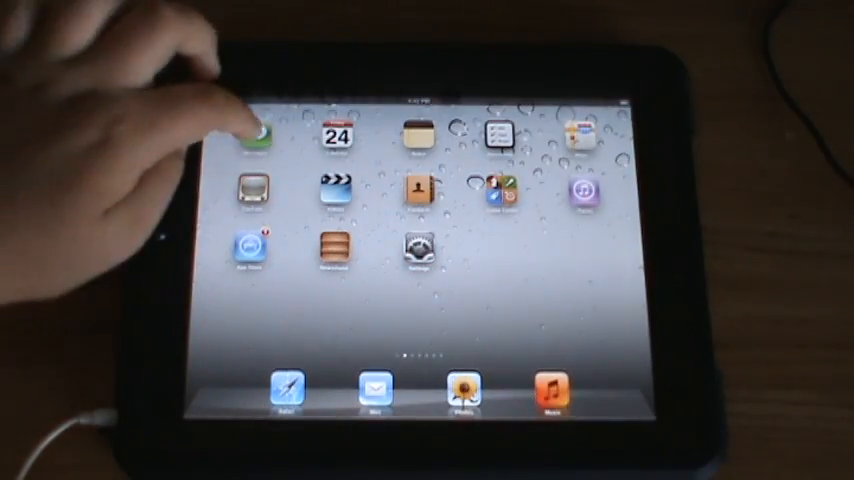
Launch the Messages app to try out iMessage.
{"action": "left_click", "coordinate": [252, 136]}
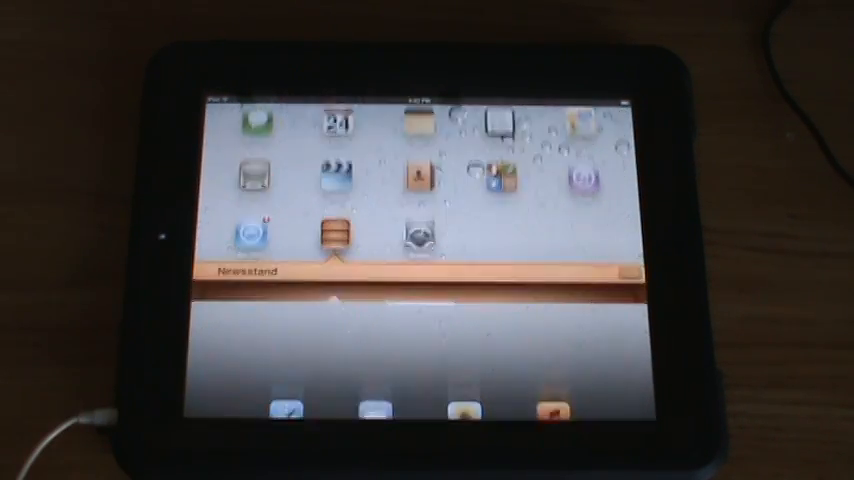
{"action": "left_click", "coordinate": [338, 232]}
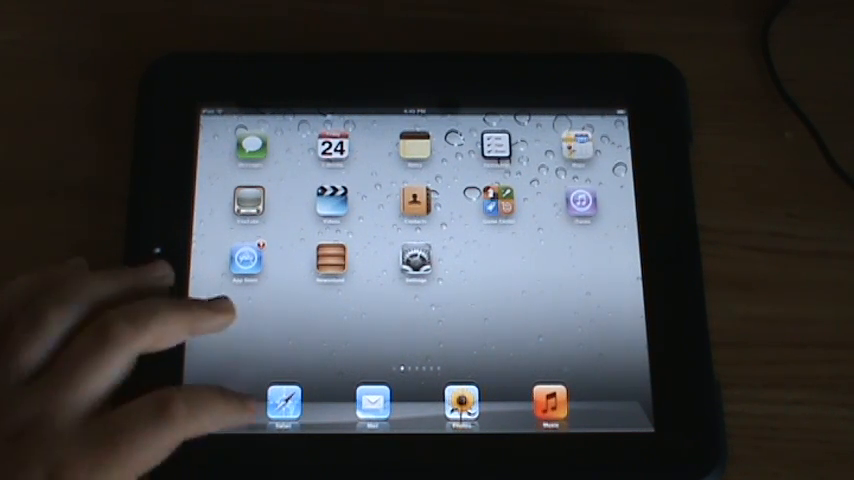
Launch Safari from the dock, showing a blank web page.
{"action": "left_click", "coordinate": [284, 400]}
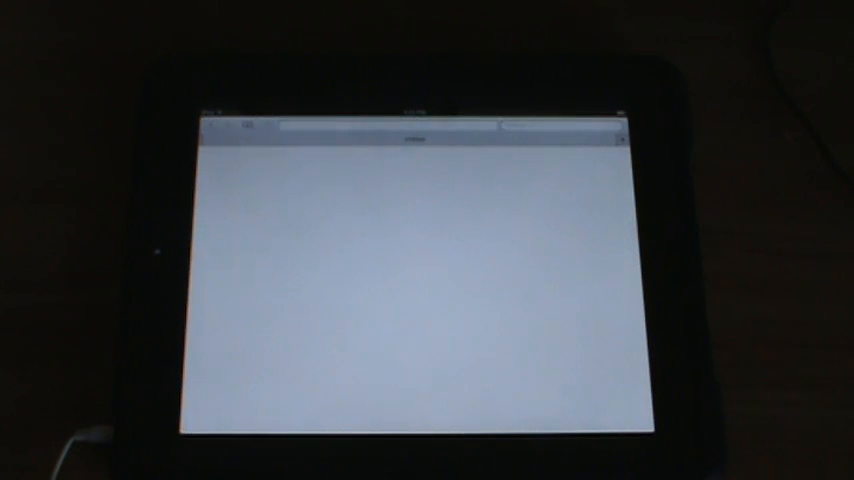